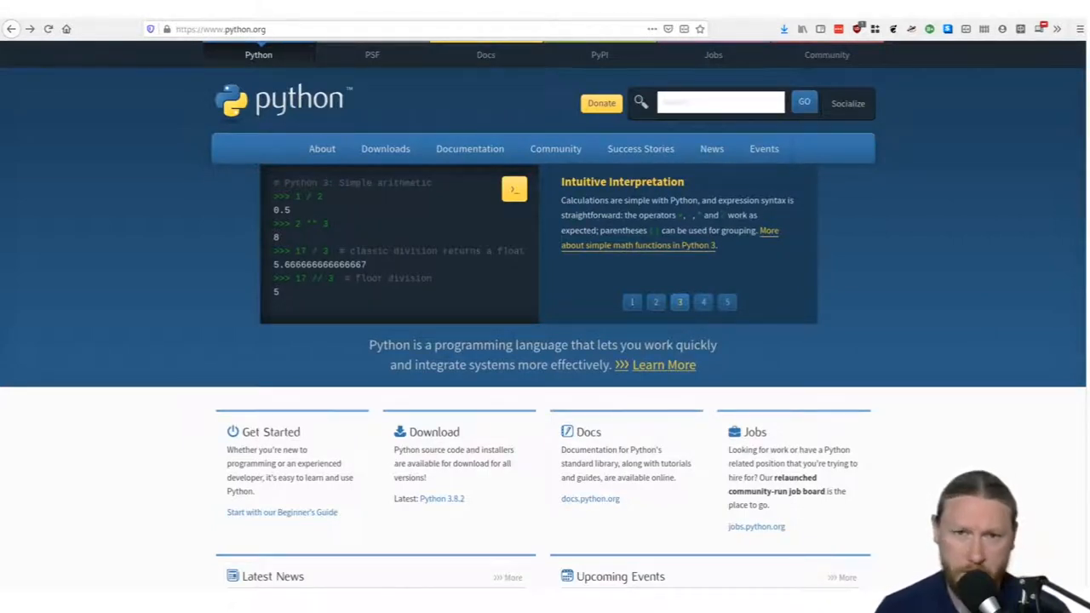
Browse the Fibonacci, list comprehension and simple arithmetic code examples on Python.org.
{"action": "left_click", "coordinate": [703, 302]}
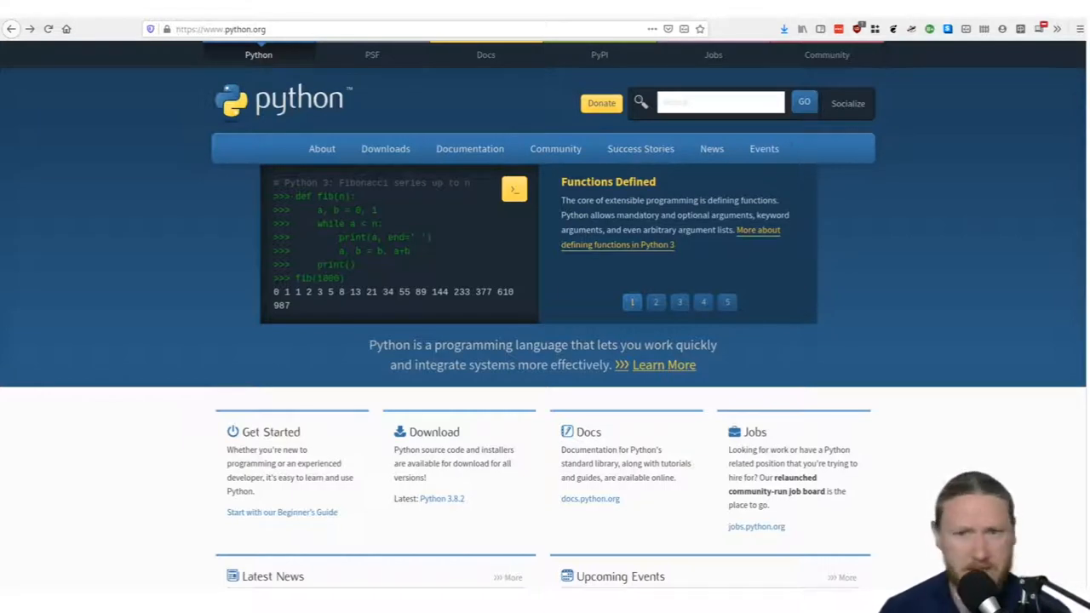
{"action": "left_click", "coordinate": [656, 302]}
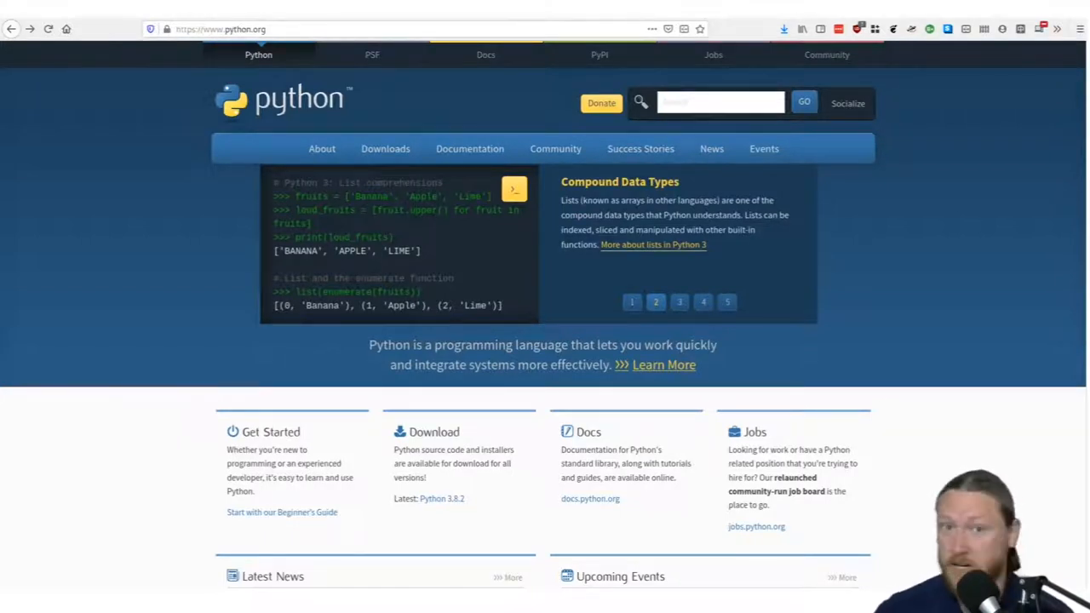
{"action": "left_click", "coordinate": [680, 302]}
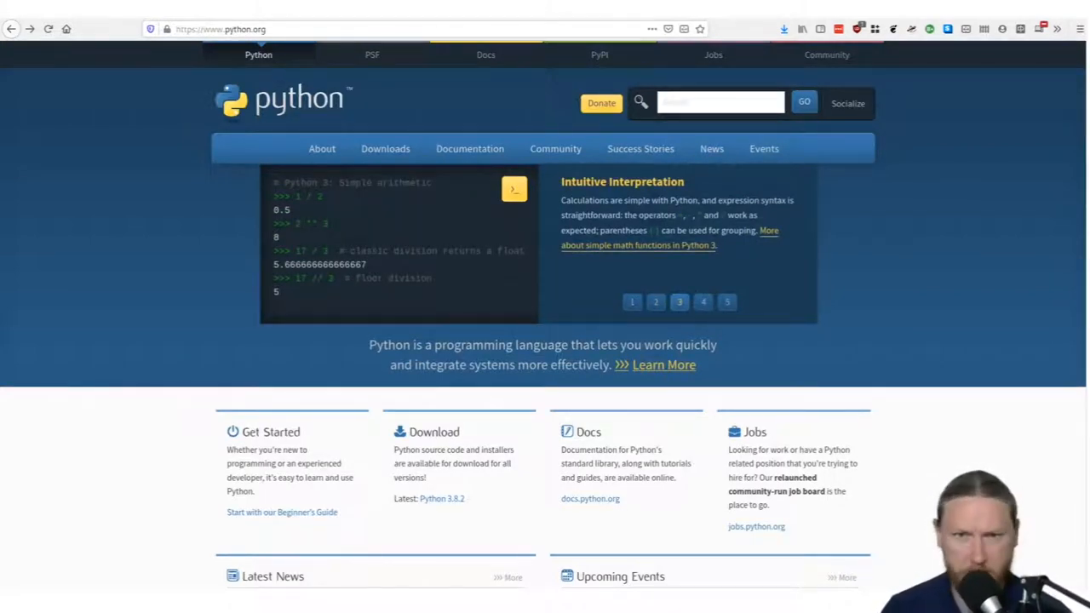
{"action": "left_click", "coordinate": [720, 102]}
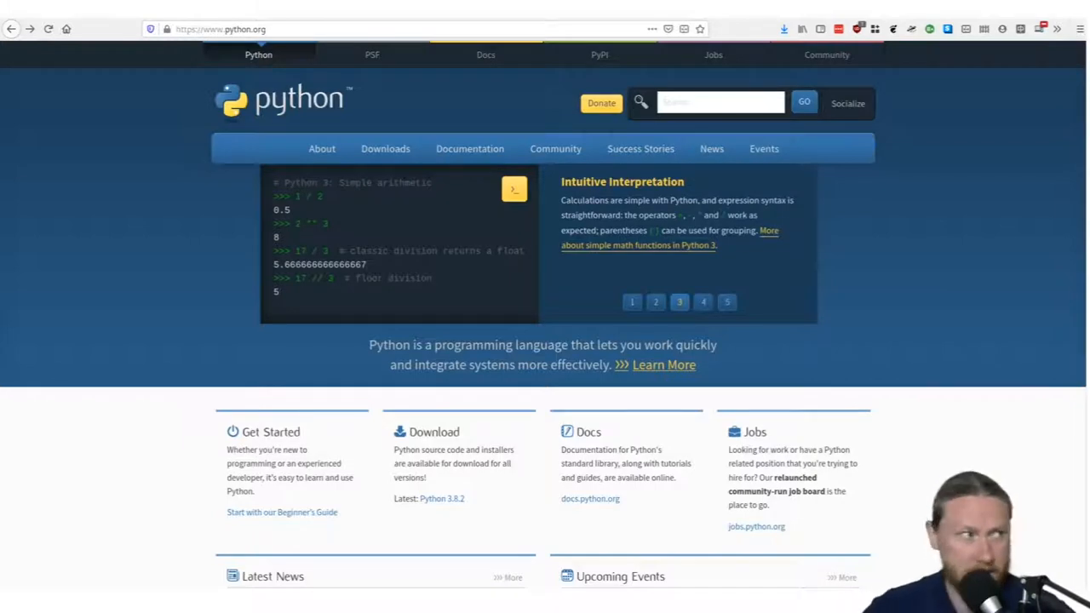
{"action": "left_click", "coordinate": [703, 301]}
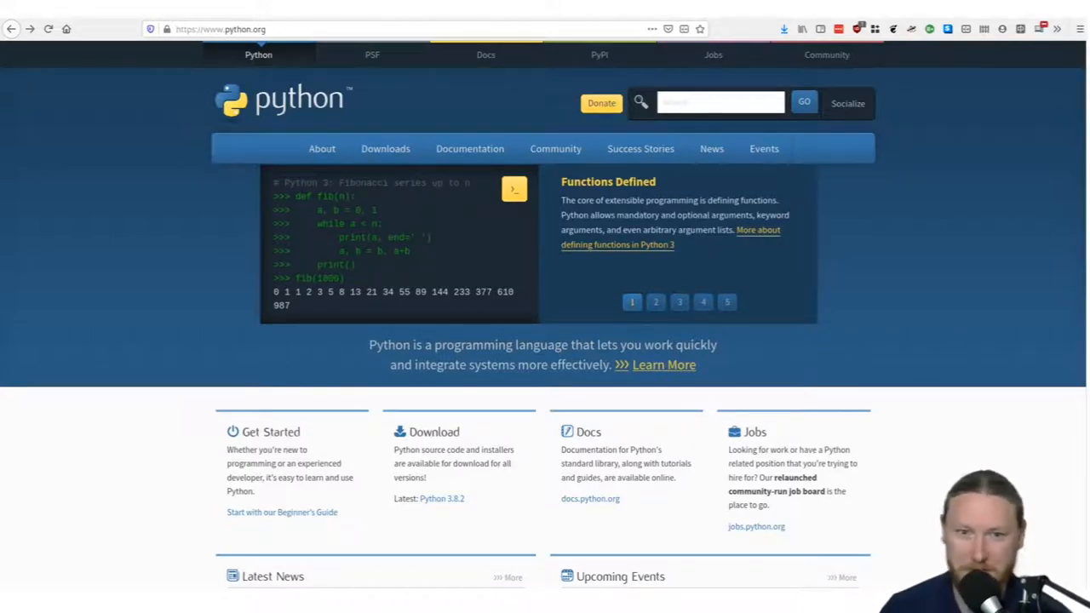
{"action": "mouse_move", "coordinate": [385, 148]}
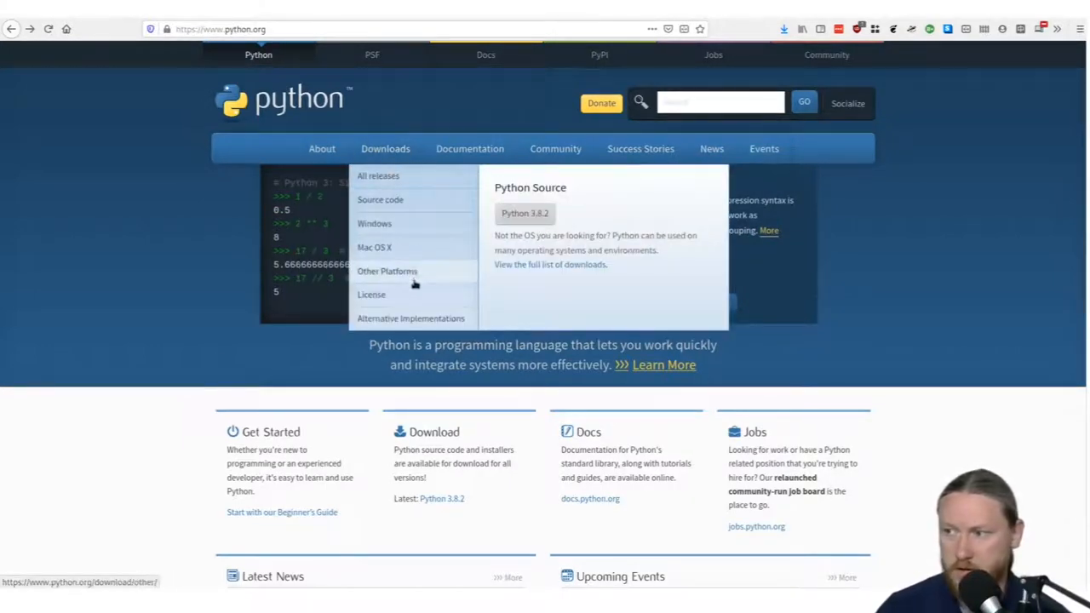
Open the 'Download Python for Other Platforms' page and scroll through the port list.
{"action": "left_click", "coordinate": [387, 271]}
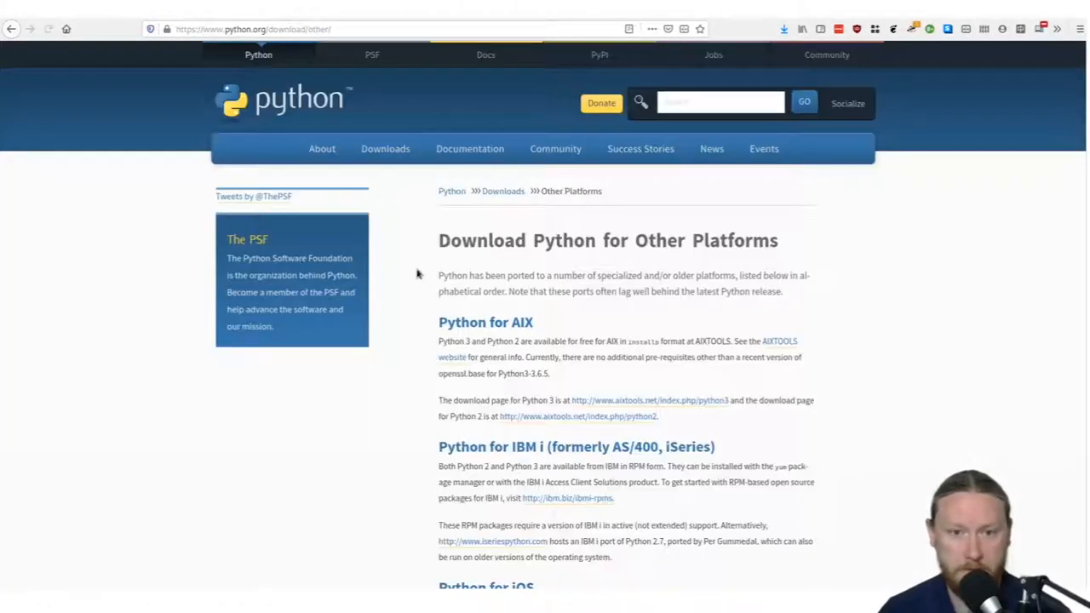
{"action": "scroll", "scroll_direction": "down", "scroll_amount": 3}
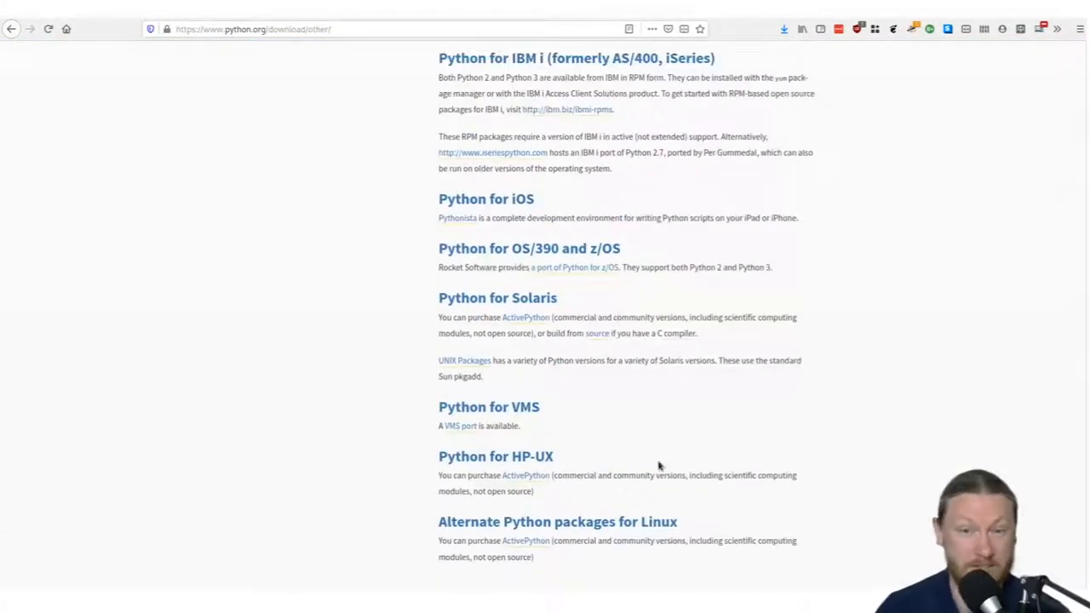
{"action": "scroll", "scroll_direction": "up", "scroll_amount": 3}
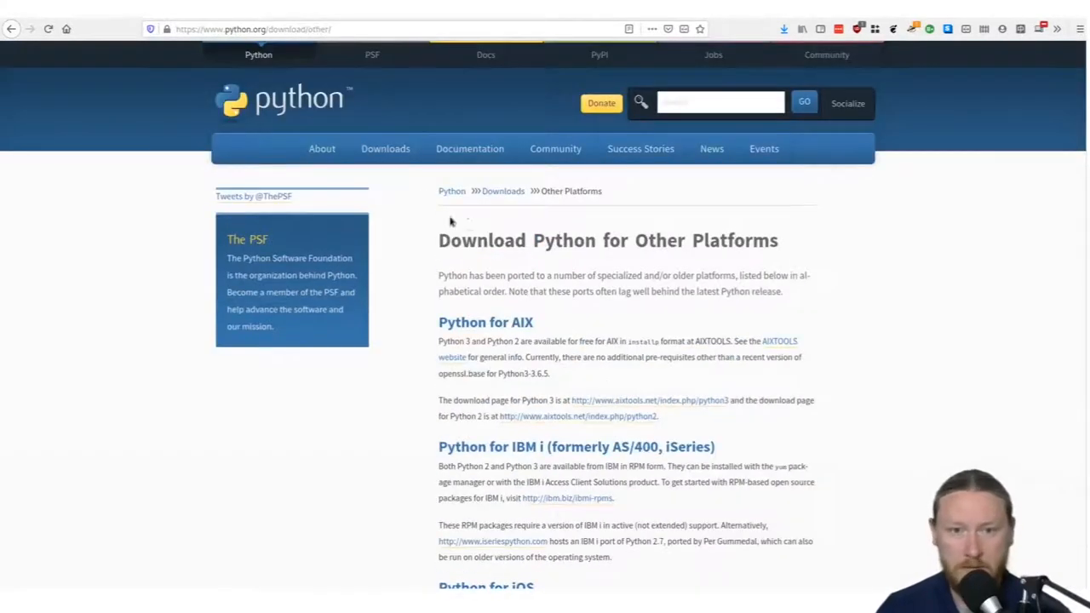
{"action": "mouse_move", "coordinate": [809, 197]}
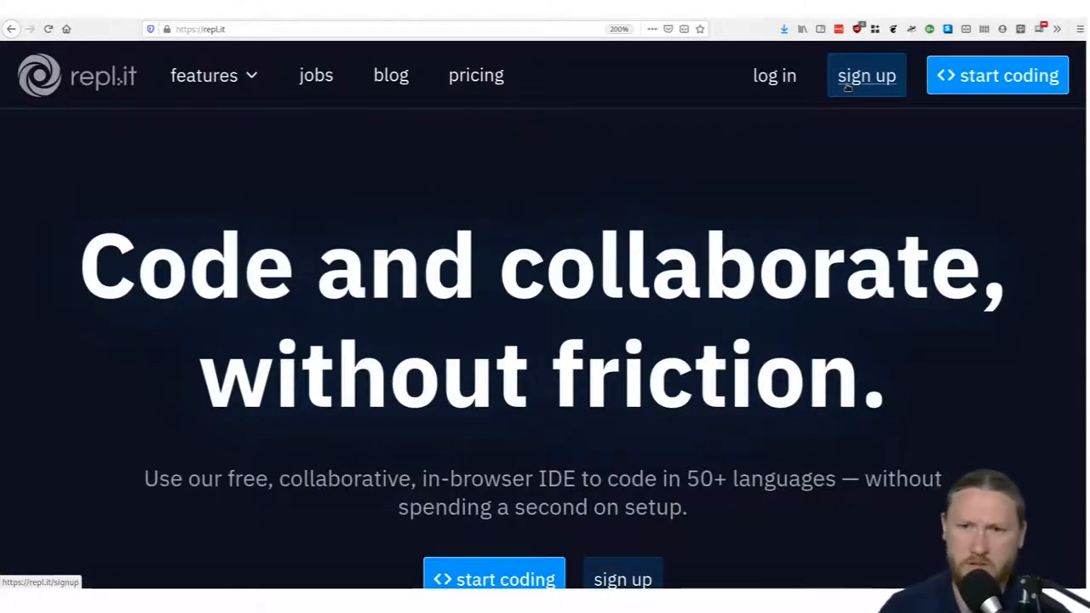
{"action": "mouse_move", "coordinate": [998, 75]}
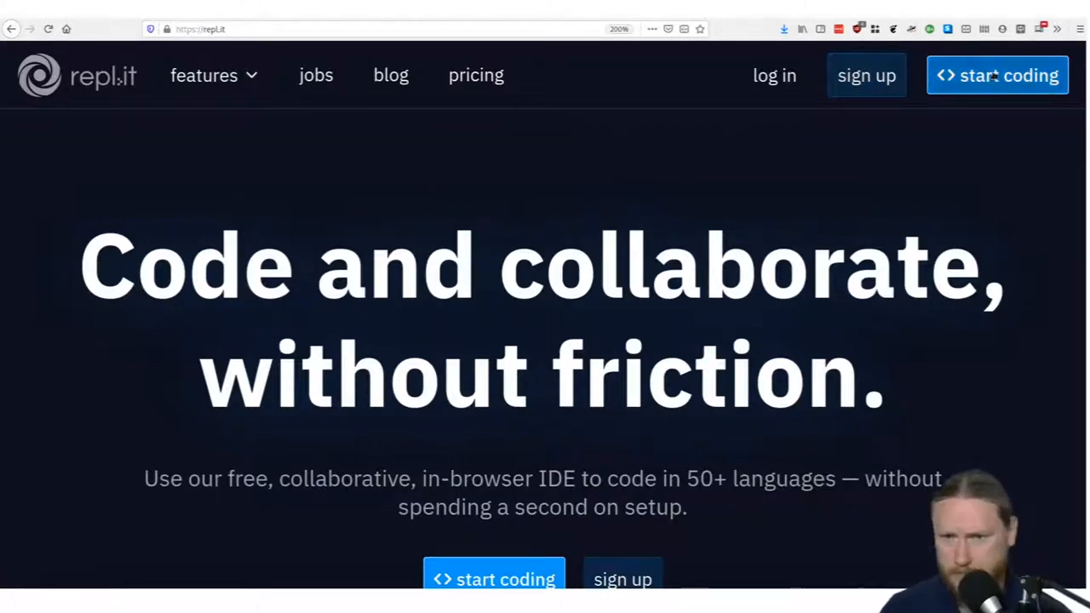
Start a new repl, choose Python as its language, and create it.
{"action": "left_click", "coordinate": [997, 75]}
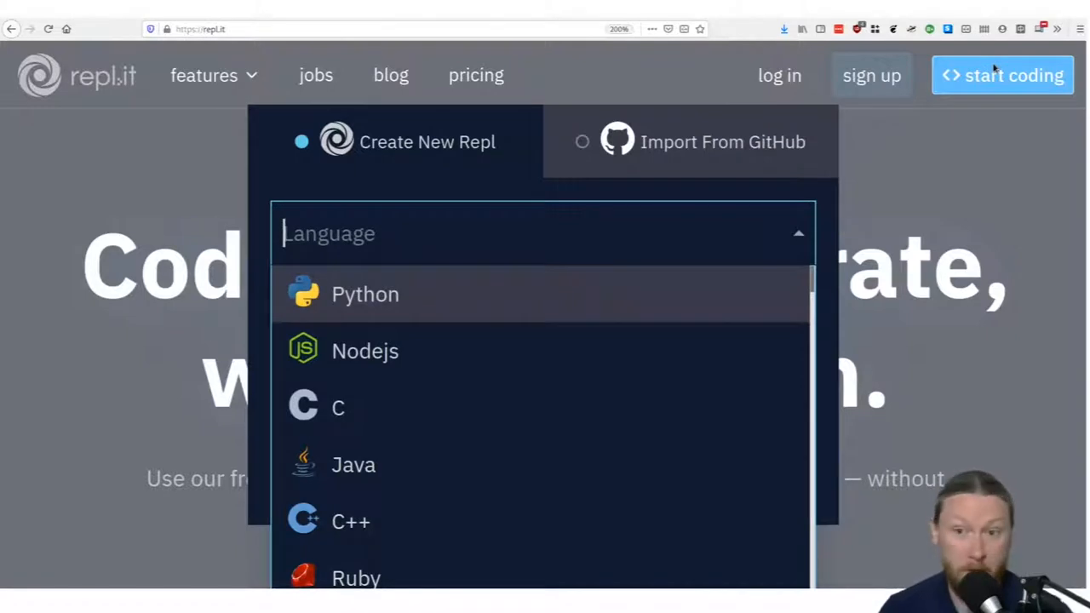
{"action": "mouse_move", "coordinate": [656, 342]}
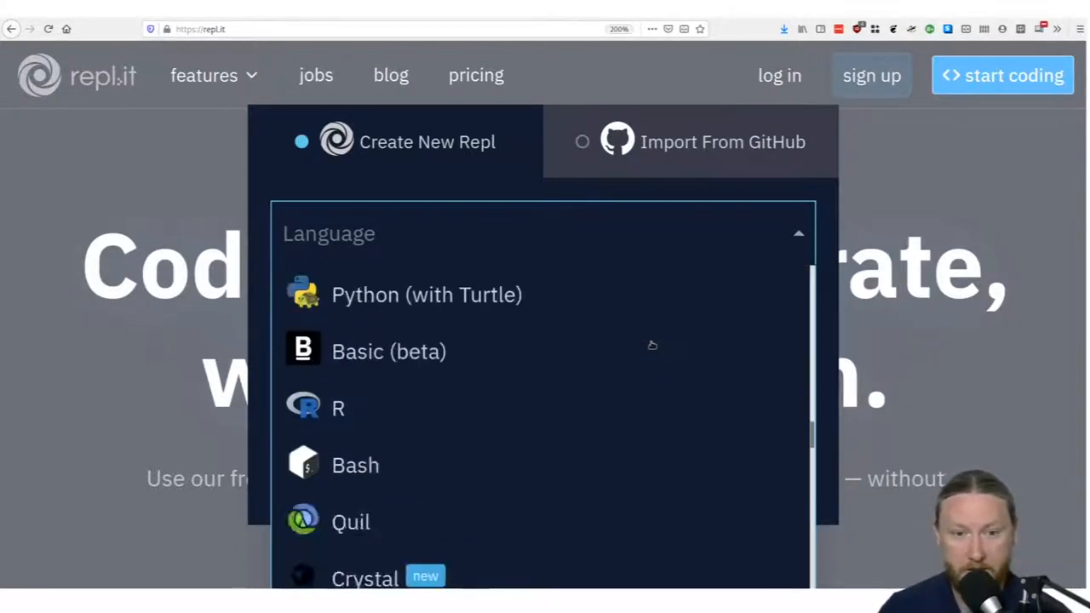
{"action": "scroll", "scroll_direction": "down", "scroll_amount": 3}
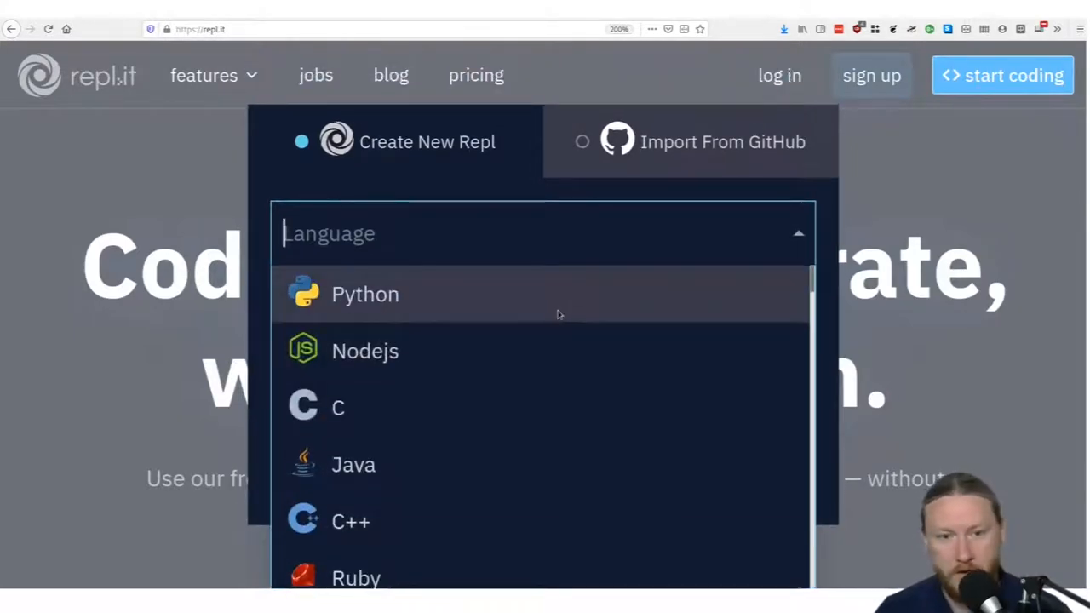
{"action": "left_click", "coordinate": [365, 294]}
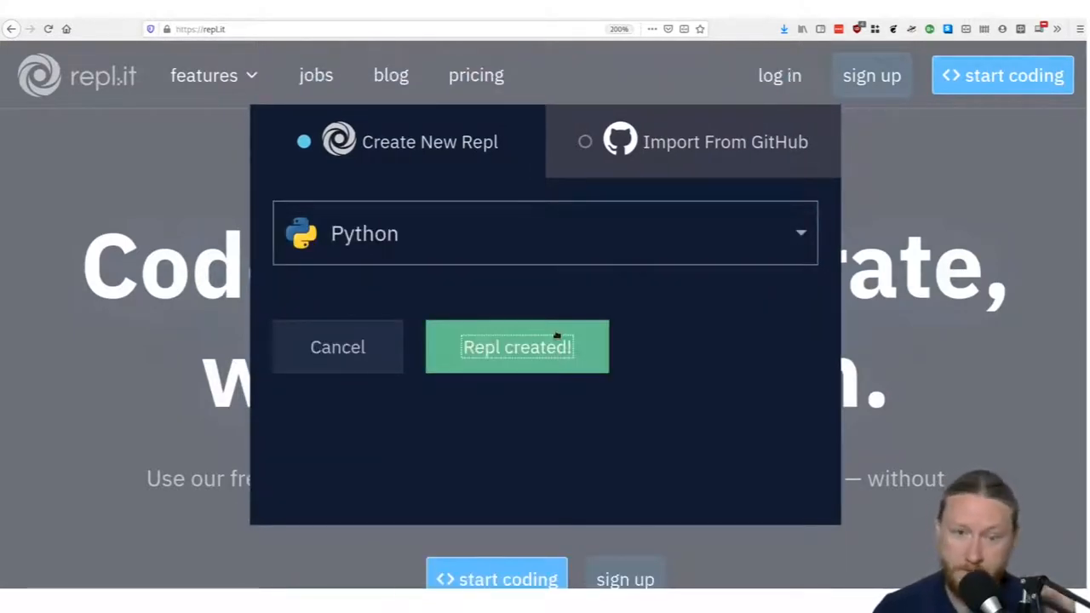
{"action": "left_click", "coordinate": [517, 347]}
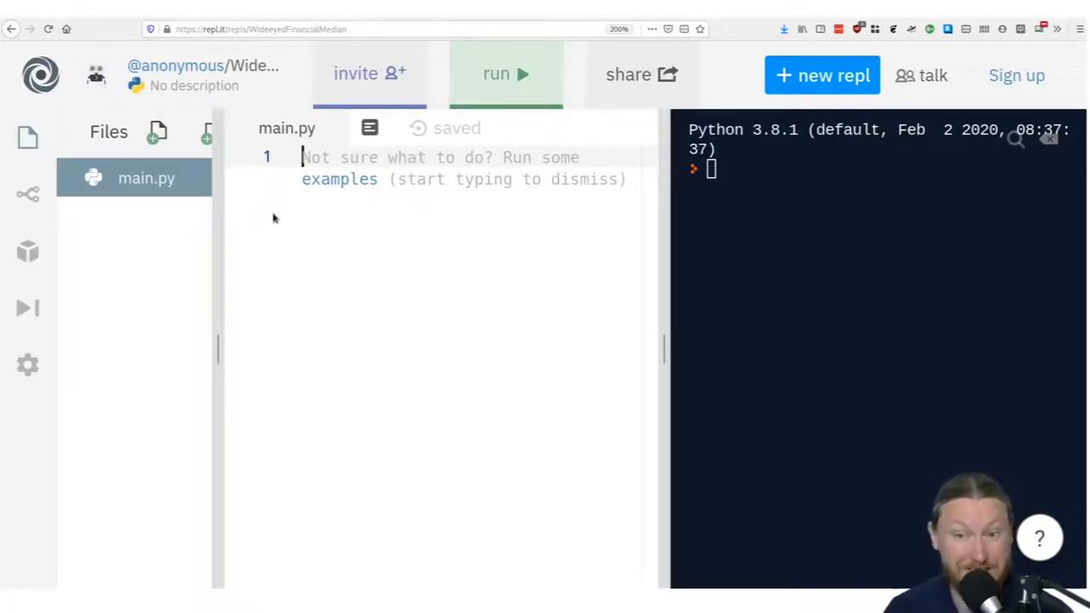
{"action": "mouse_move", "coordinate": [298, 254]}
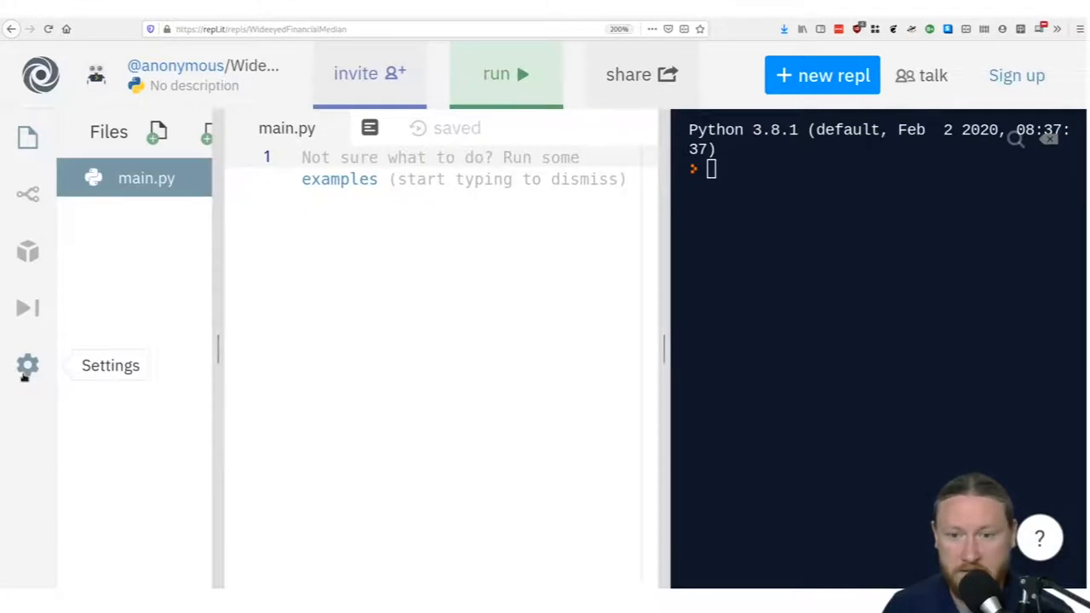
Set the repl editor theme to dark in the settings panel.
{"action": "left_click", "coordinate": [28, 364]}
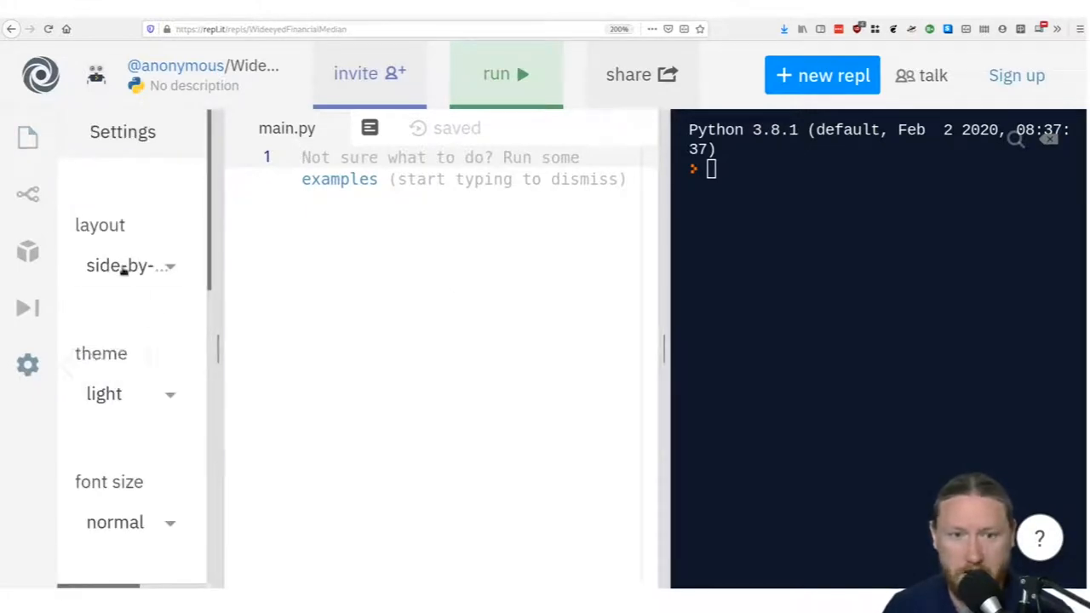
{"action": "left_click", "coordinate": [129, 264]}
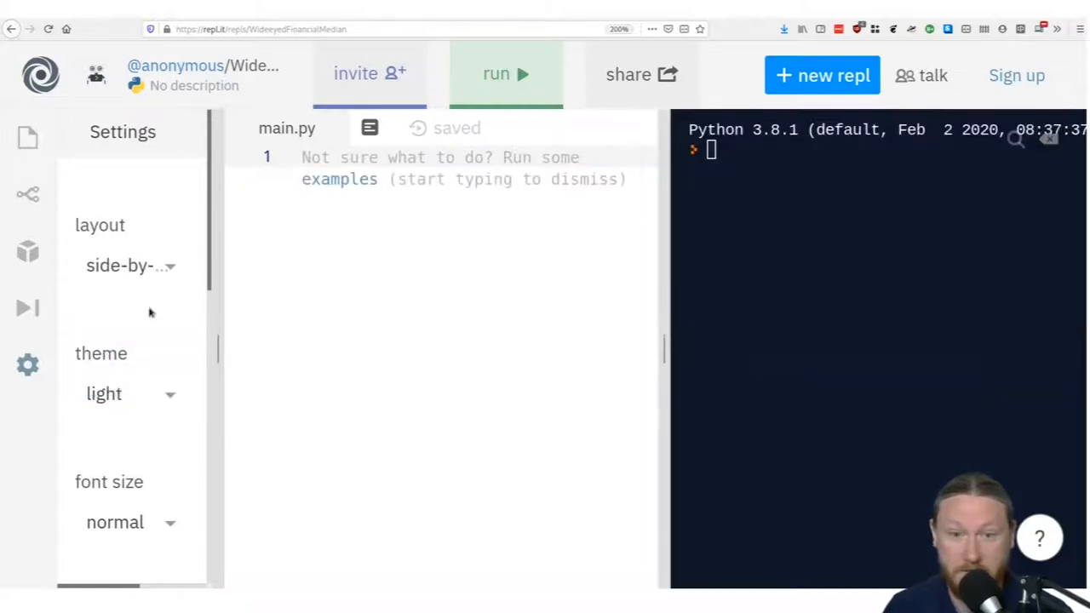
{"action": "left_click", "coordinate": [128, 394]}
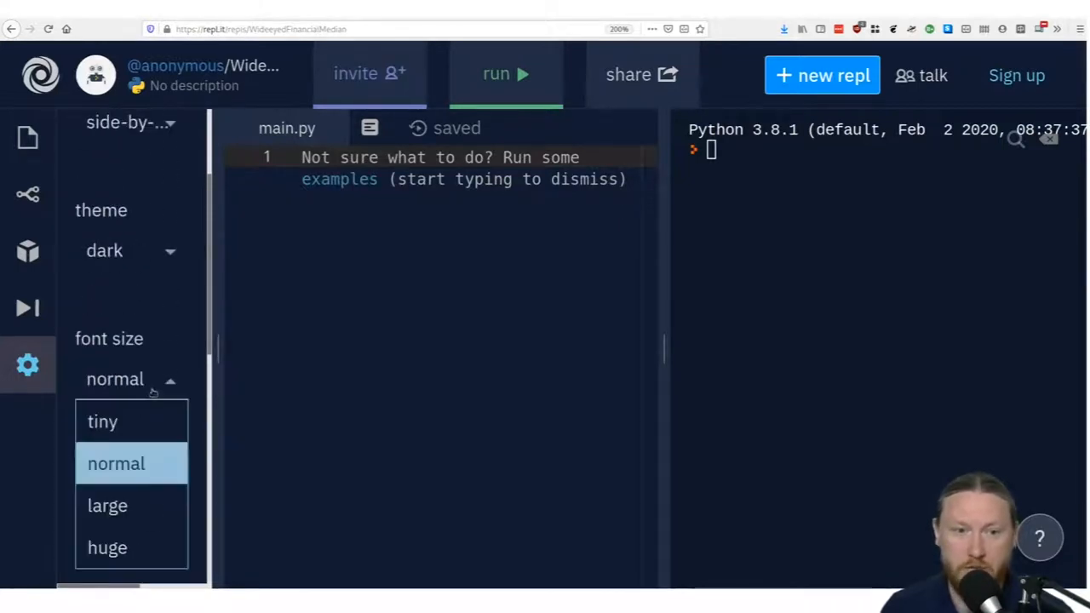
Try huge font size then normal, keep spaces indentation, and view keybind schemes.
{"action": "left_click", "coordinate": [107, 547]}
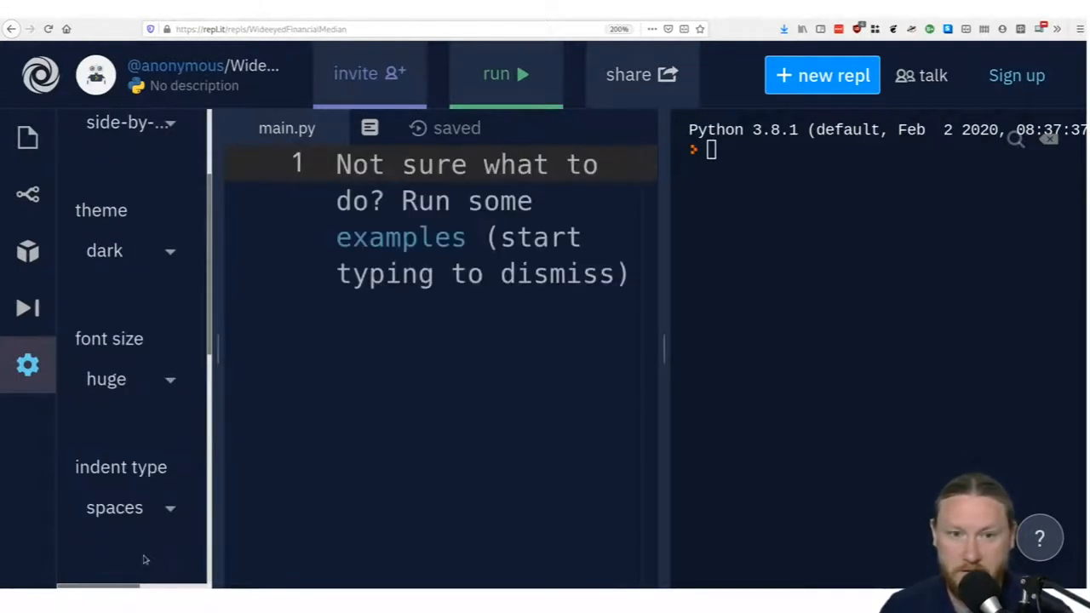
{"action": "left_click", "coordinate": [128, 379]}
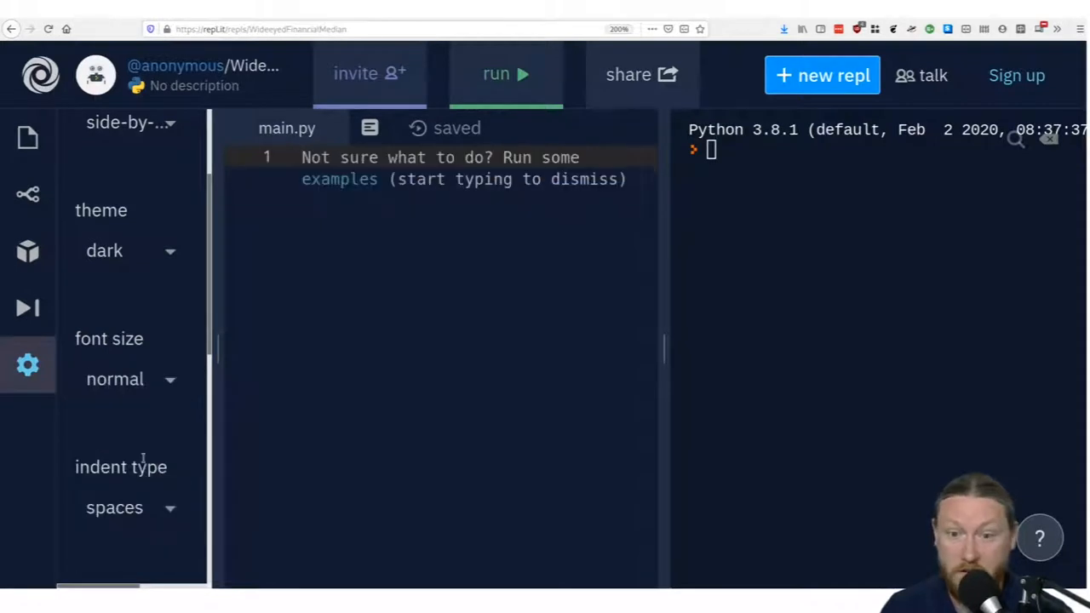
{"action": "scroll", "scroll_direction": "down", "scroll_amount": 3}
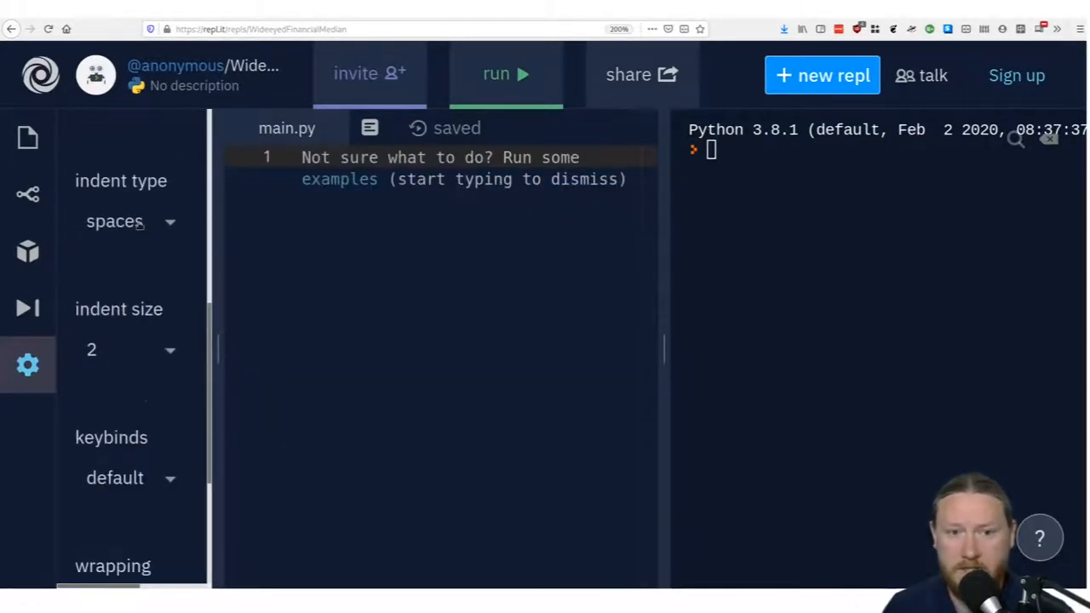
{"action": "left_click", "coordinate": [129, 222]}
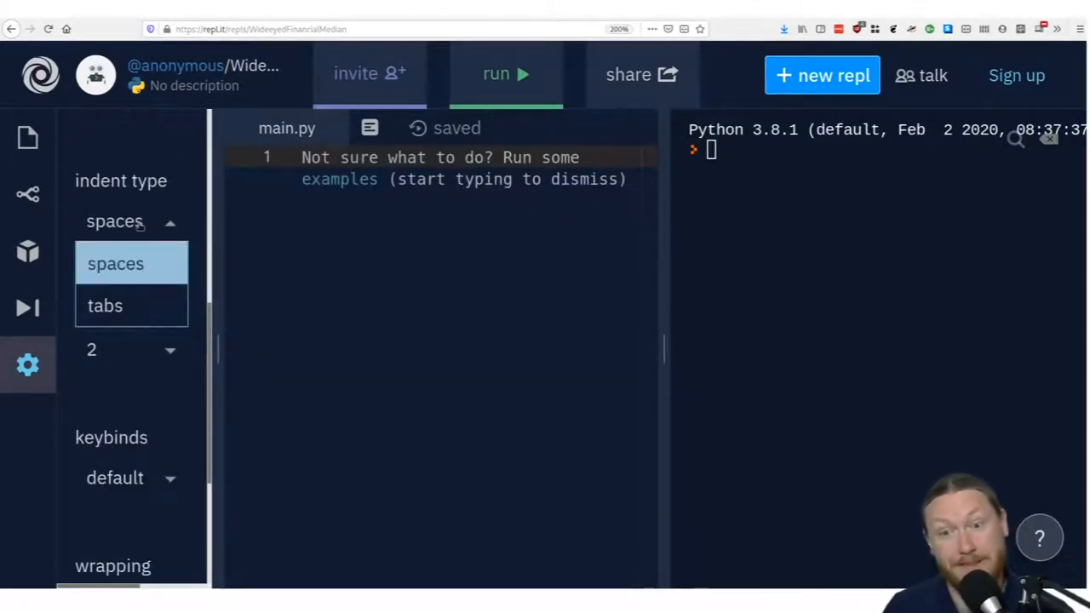
{"action": "left_click", "coordinate": [115, 263]}
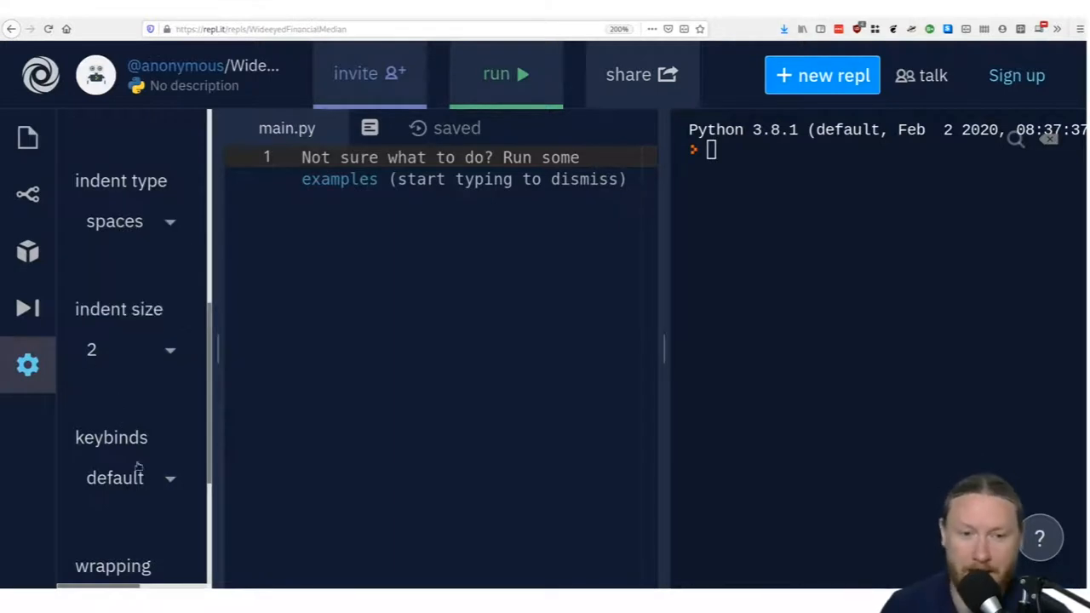
{"action": "left_click", "coordinate": [115, 477]}
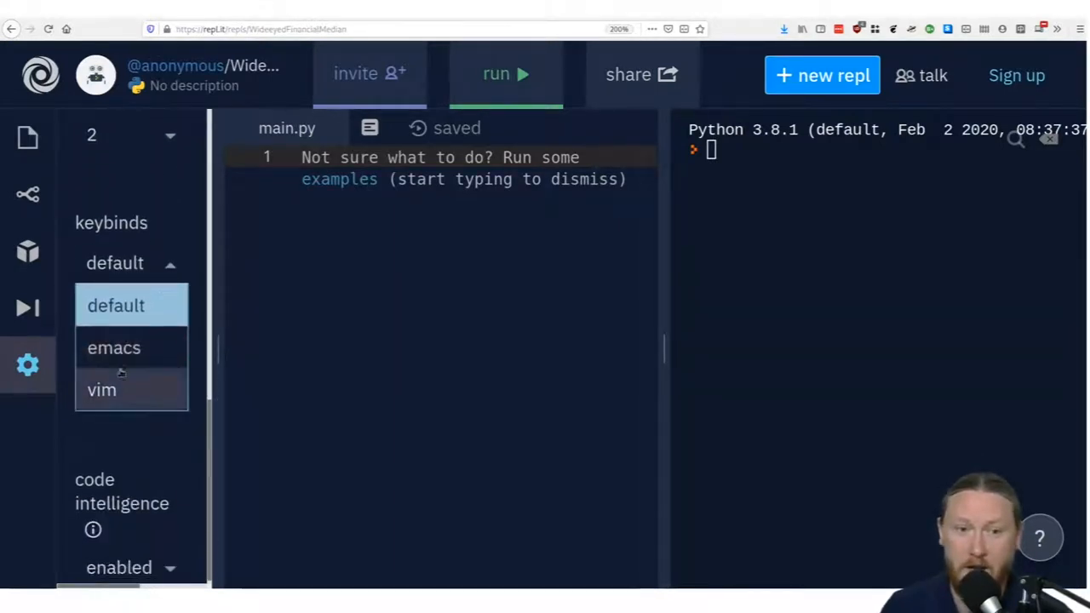